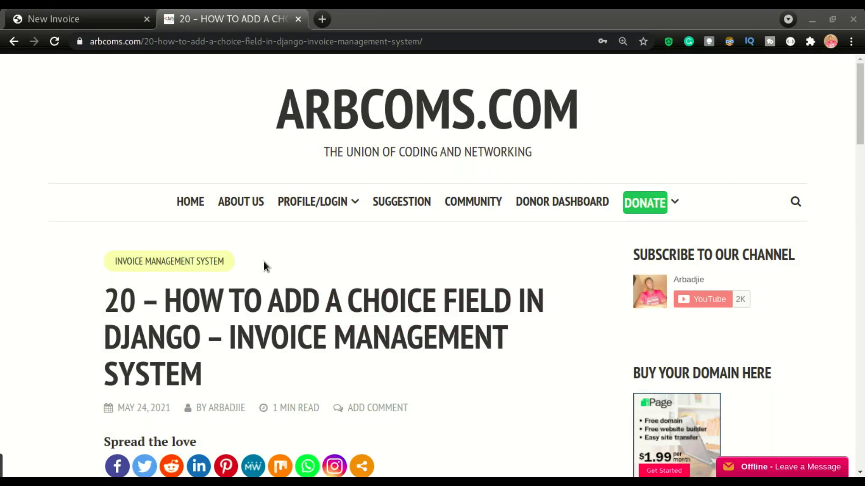
mouse_move(185, 98)
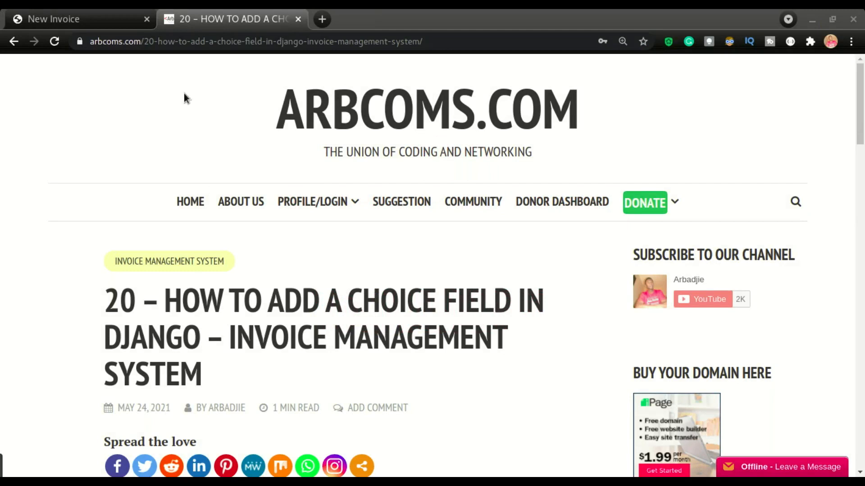
- Switch to the New Invoice page to review the Invoice type dropdown options
left_click(58, 18)
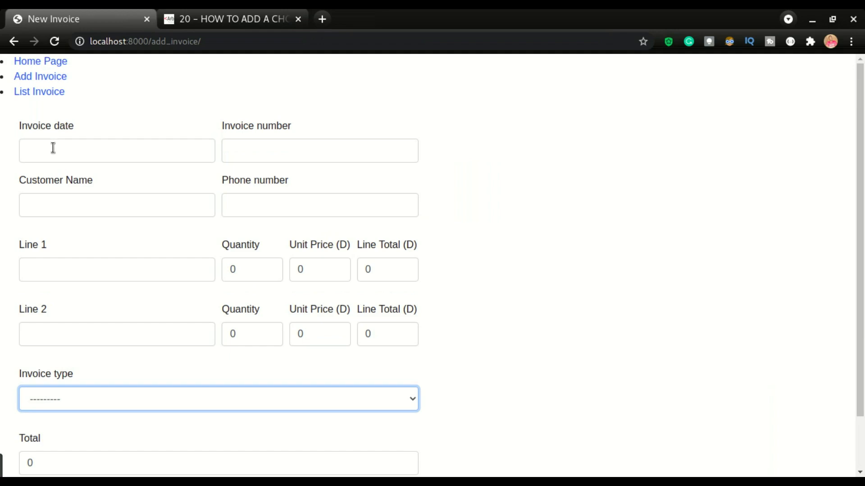
mouse_move(67, 180)
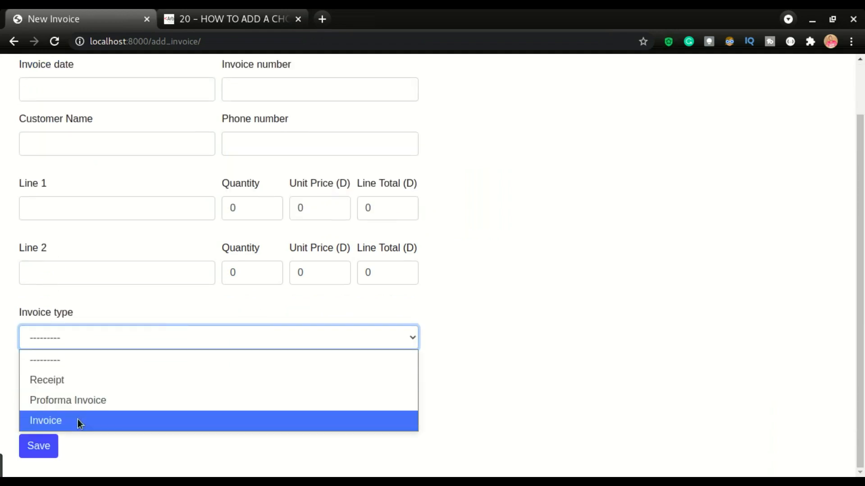
mouse_move(65, 383)
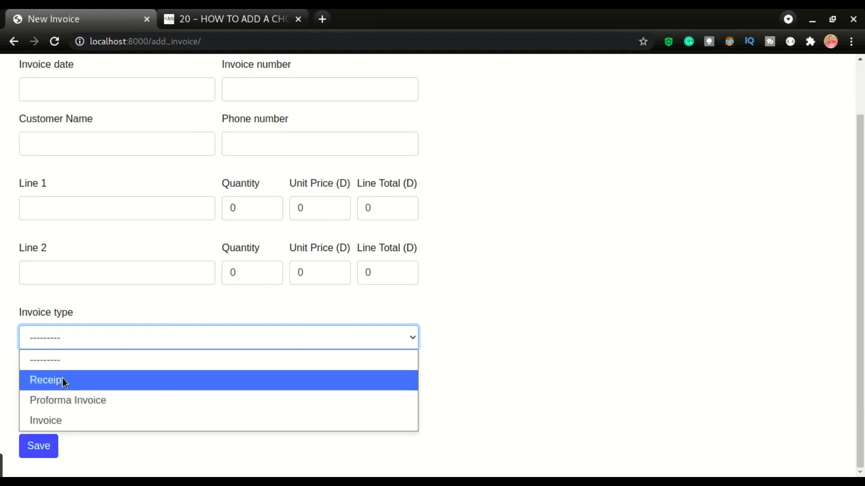
mouse_move(78, 436)
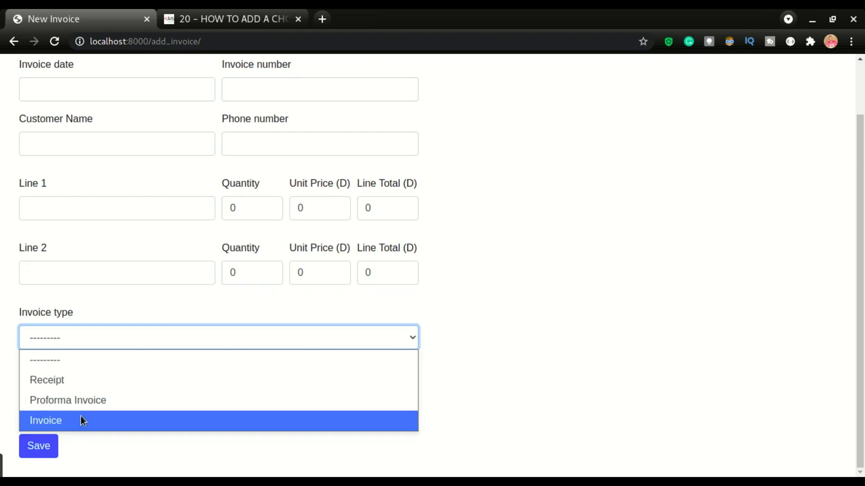
mouse_move(91, 195)
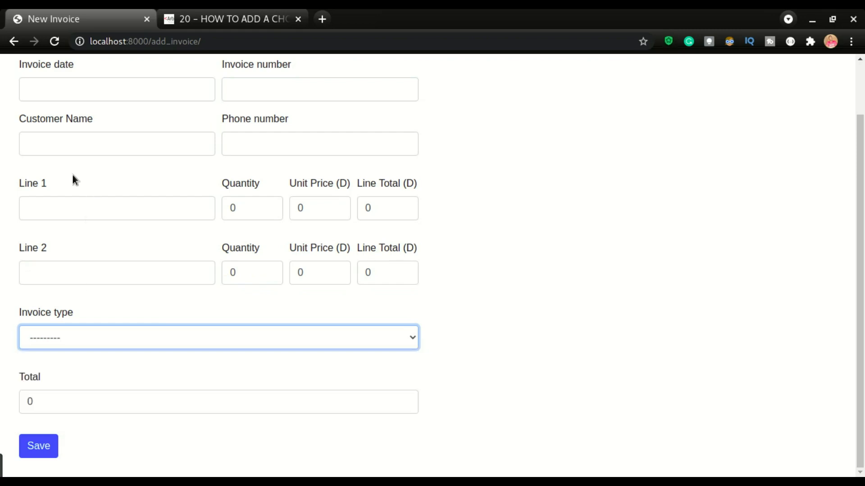
mouse_move(70, 329)
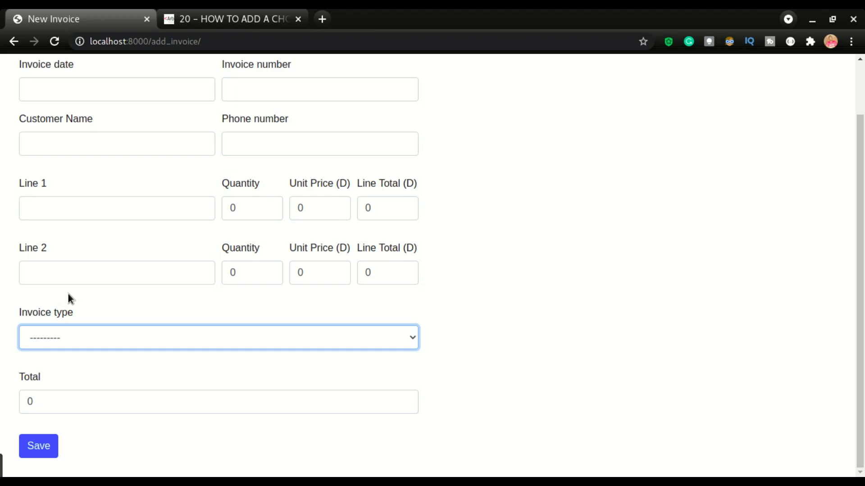
- Return to the arbcoms choice-field tutorial and scroll to its step 1 model code
left_click(232, 19)
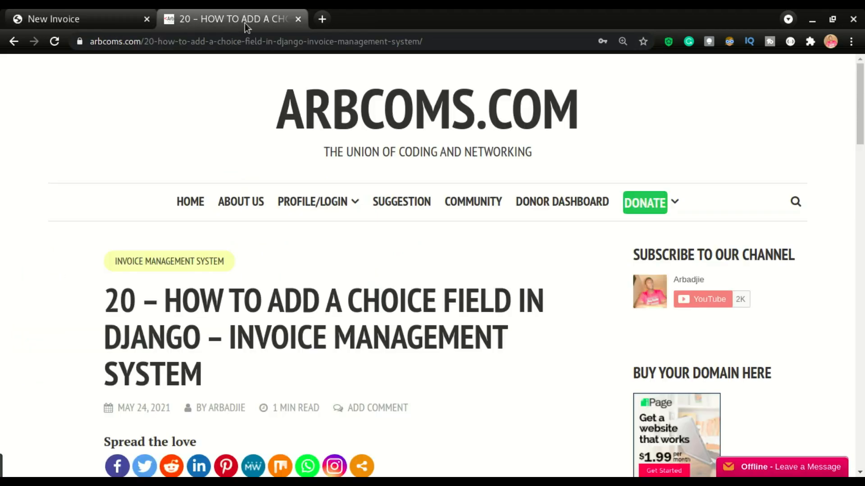
scroll("down", 3)
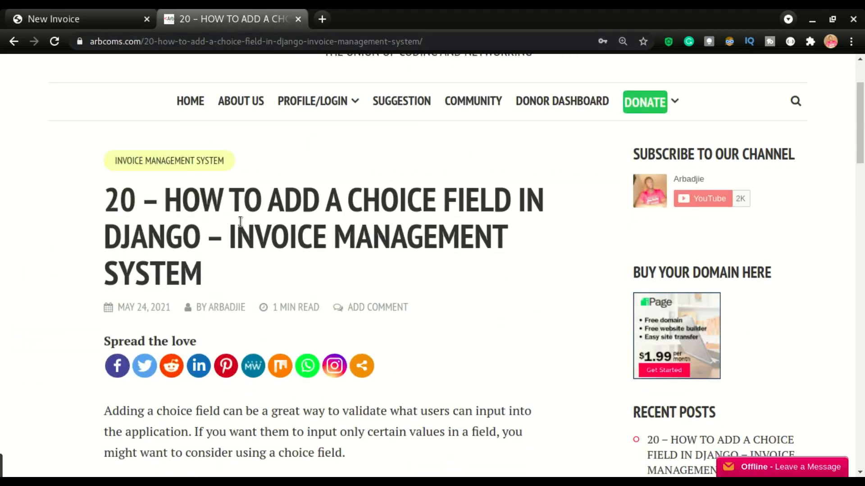
scroll("down", 3)
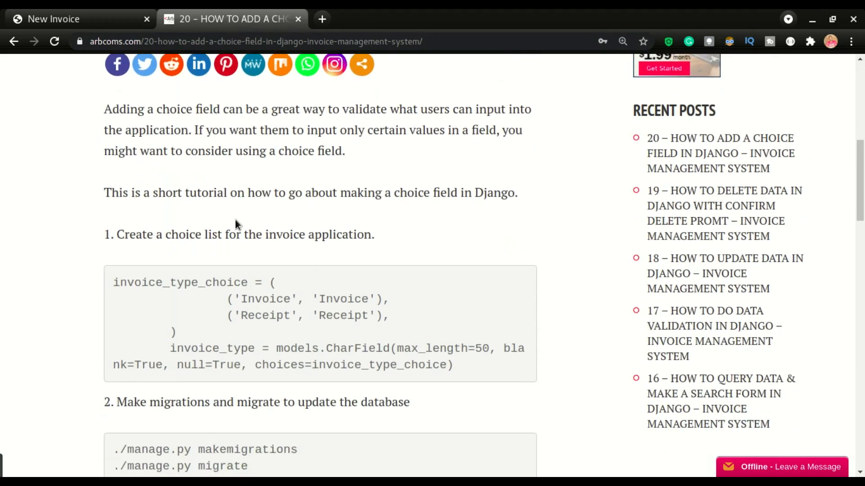
scroll("down", 3)
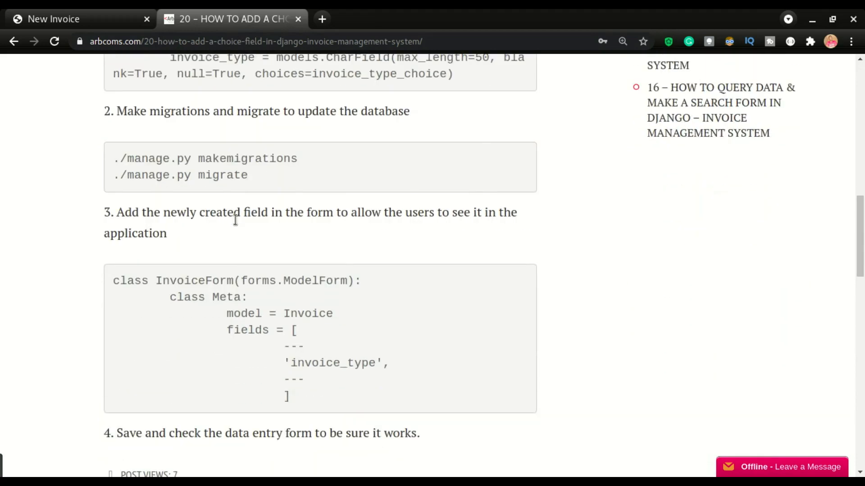
scroll("up", 3)
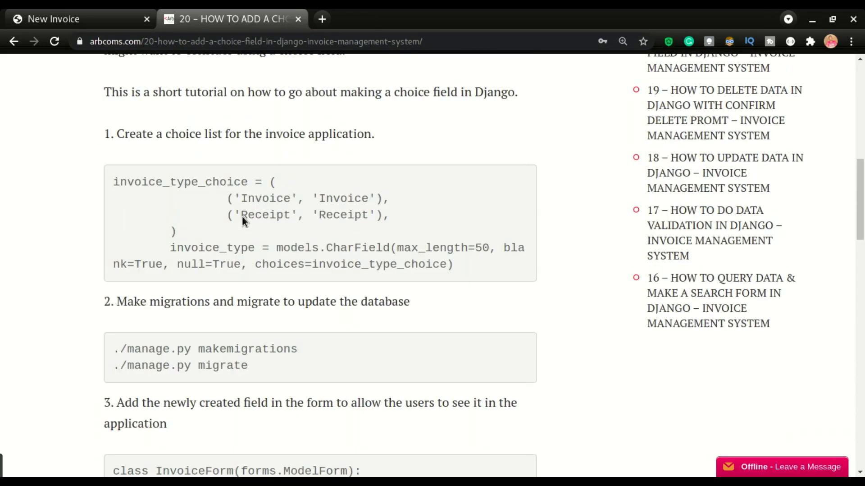
scroll("up", 3)
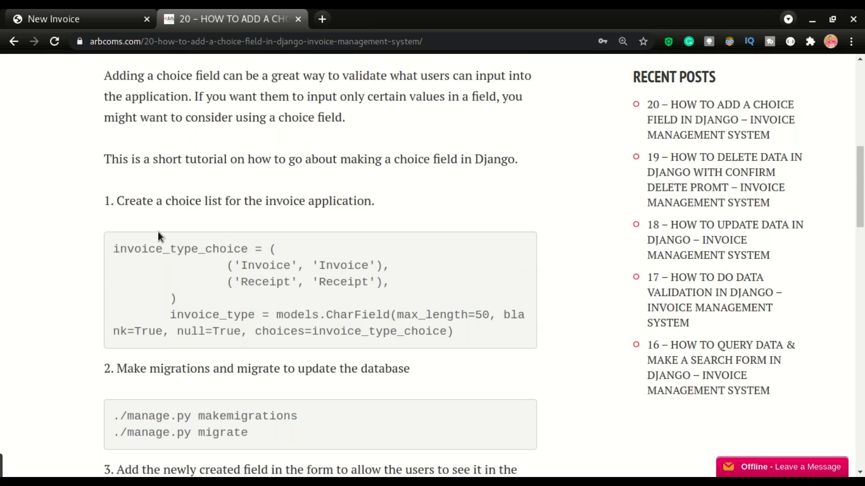
mouse_move(150, 227)
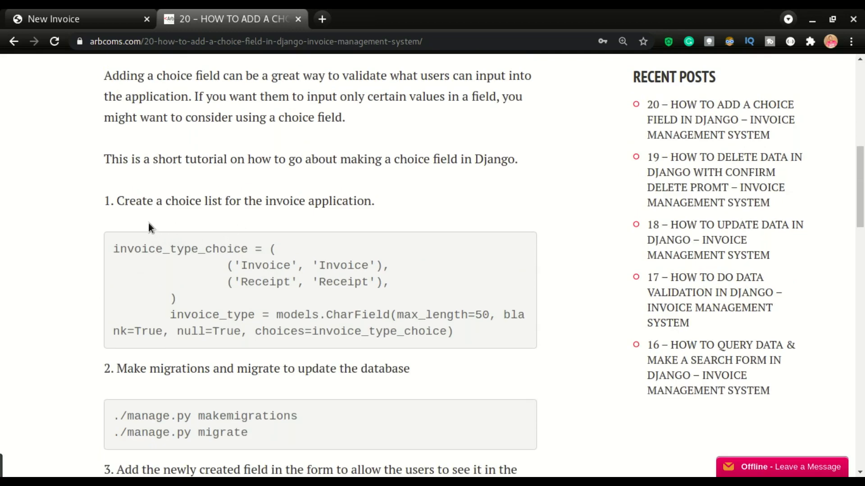
mouse_move(159, 263)
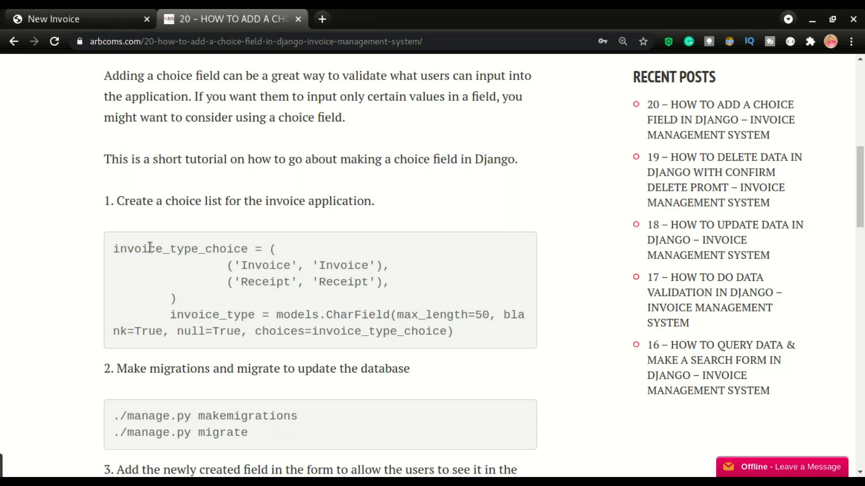
mouse_move(149, 254)
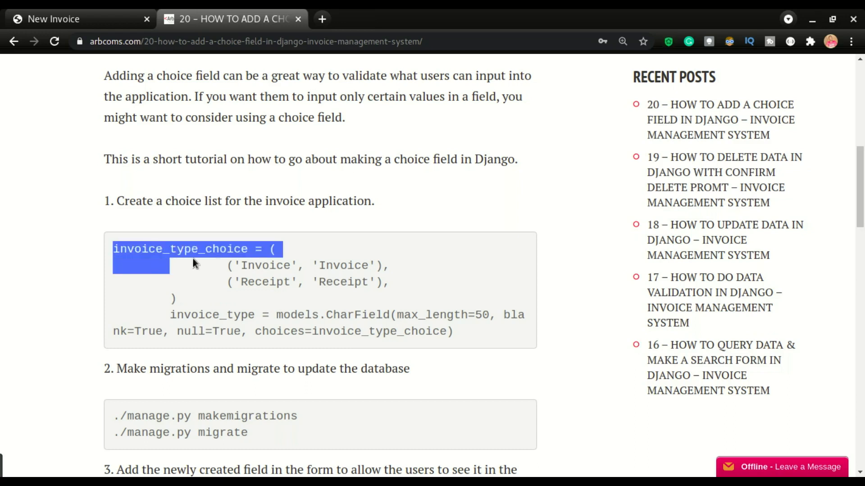
- Select the invoice_type_choice block with its invoice_type field and copy it
left_click(265, 264)
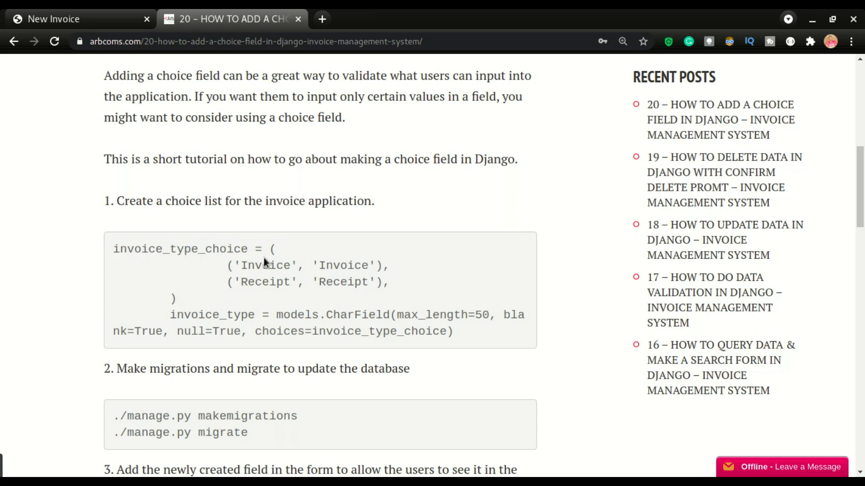
mouse_move(263, 265)
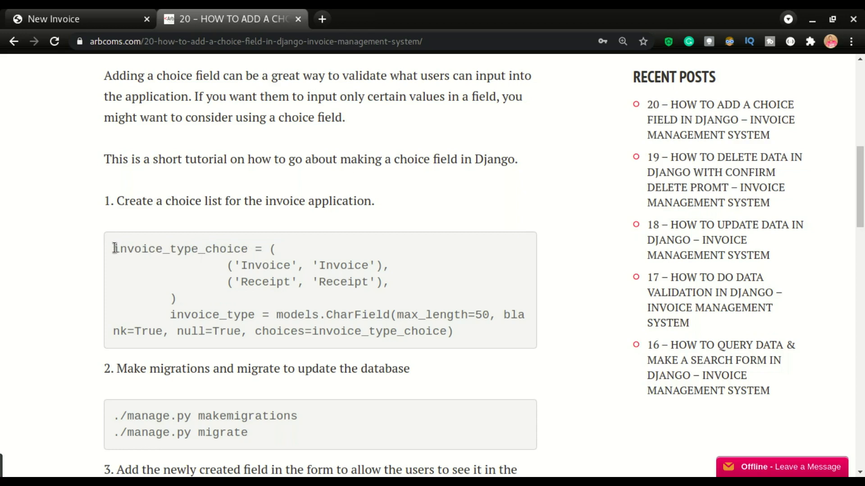
left_click_drag(113, 248, 444, 315)
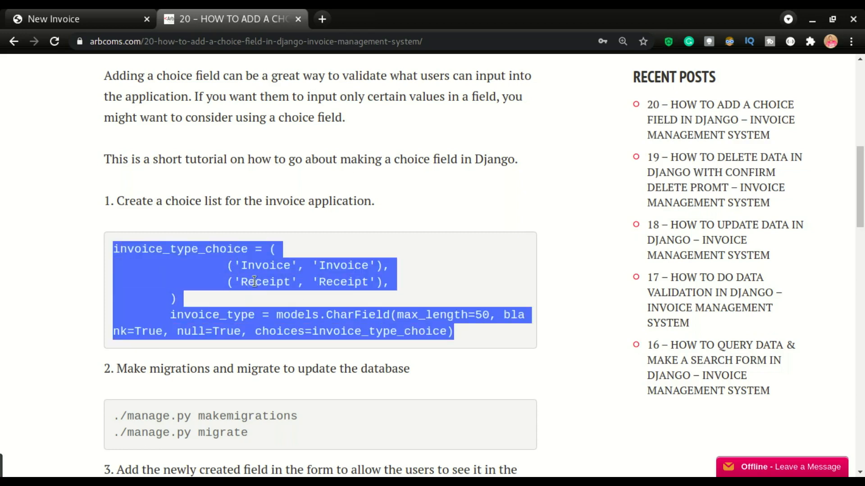
key("Super")
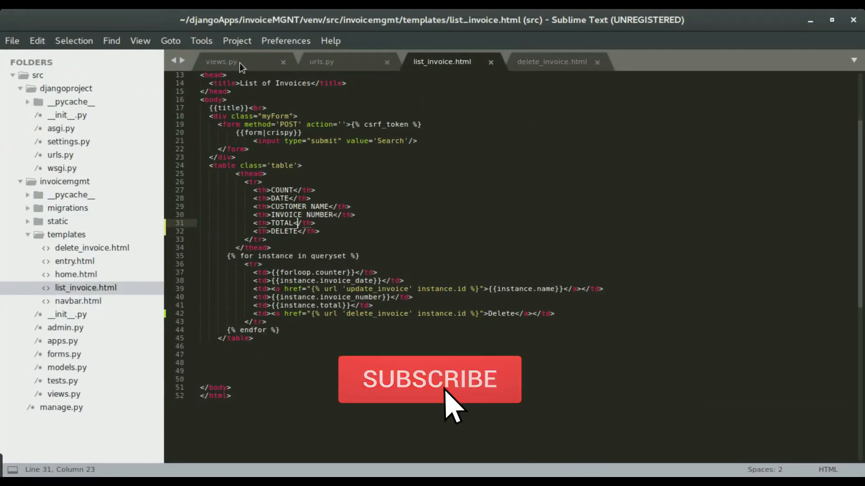
- In models.py, keep only Receipt and Invoice in invoice_type_choice and check choices=invoice_type_choice on invoice_type
left_click(429, 380)
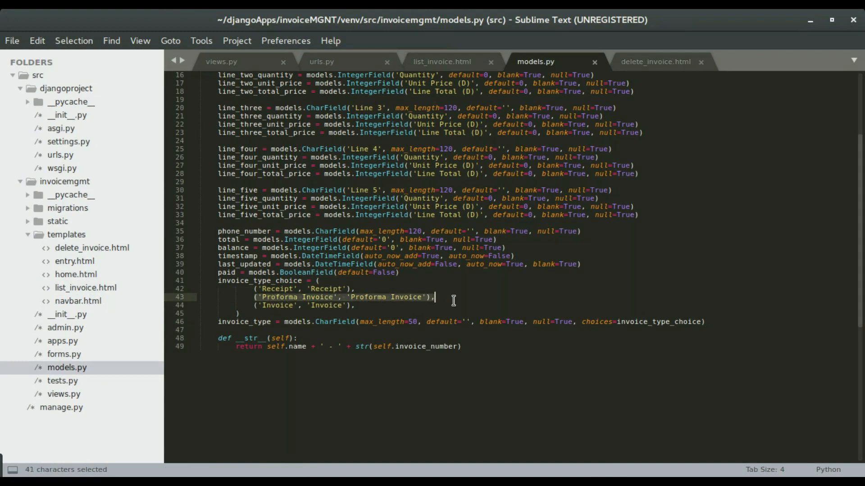
key("Delete")
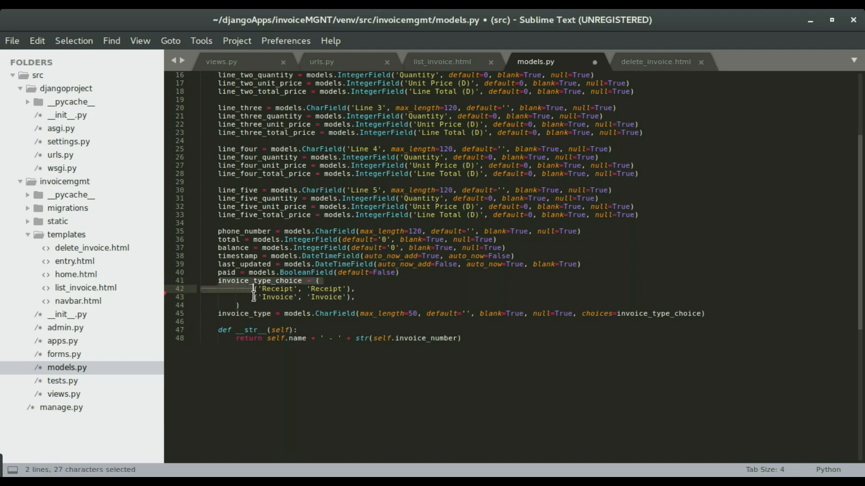
left_click_drag(254, 288, 262, 305)
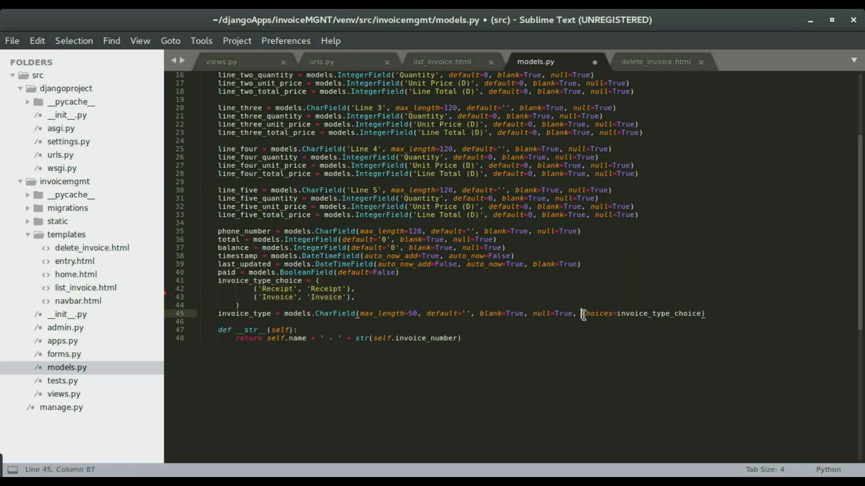
left_click_drag(581, 314, 701, 313)
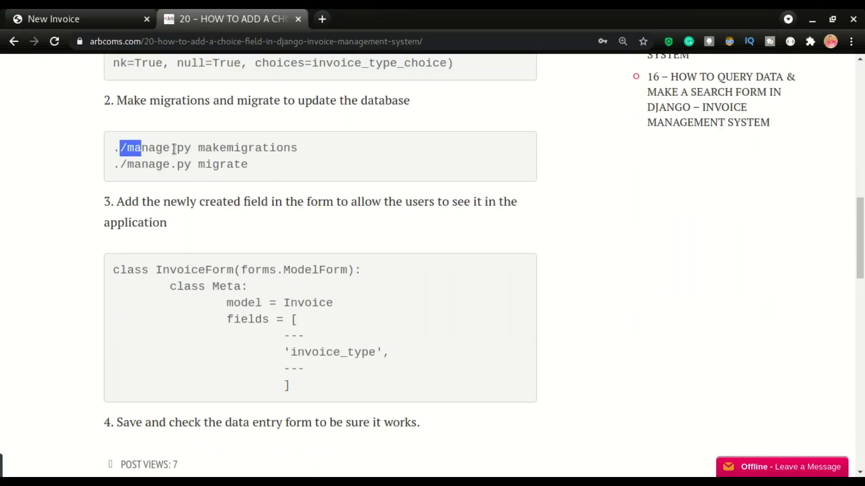
- Stop the development server and run ./manage.py makemigrations for the invoice_type change
double_click(222, 164)
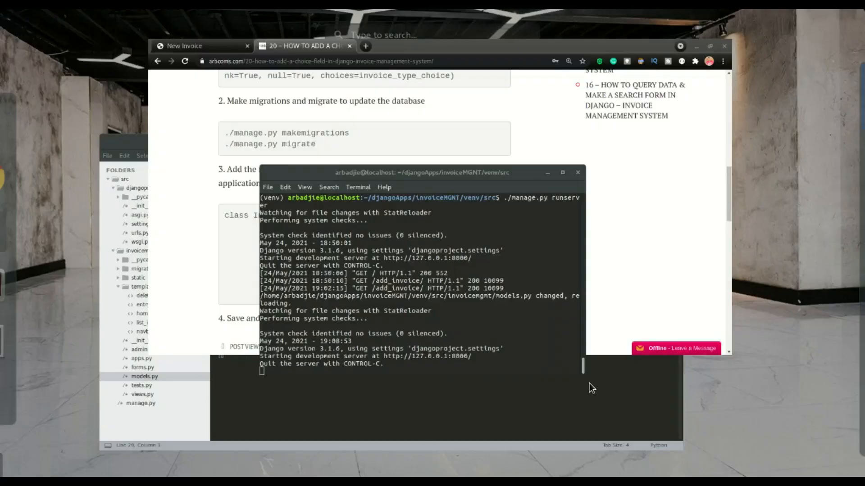
key("ctrl+c")
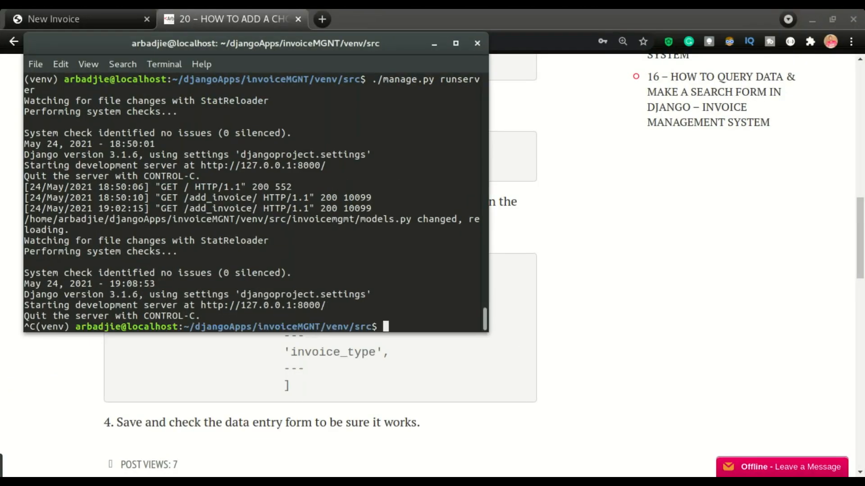
type("./")
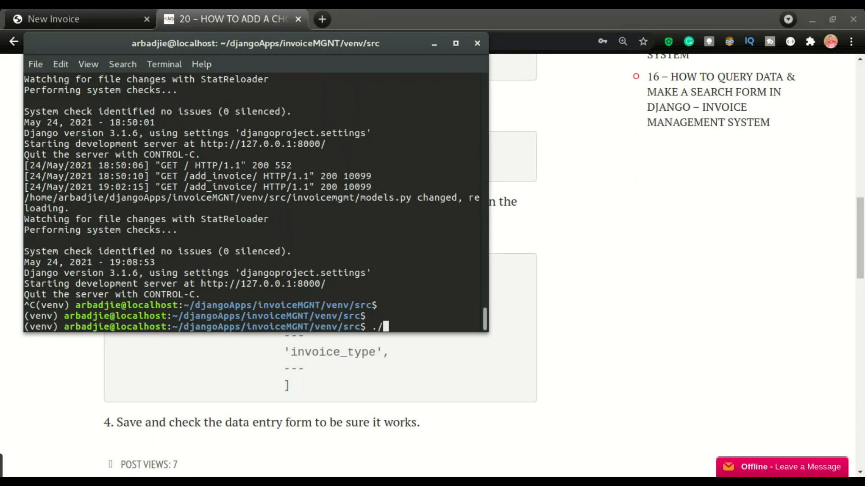
type("manage.py")
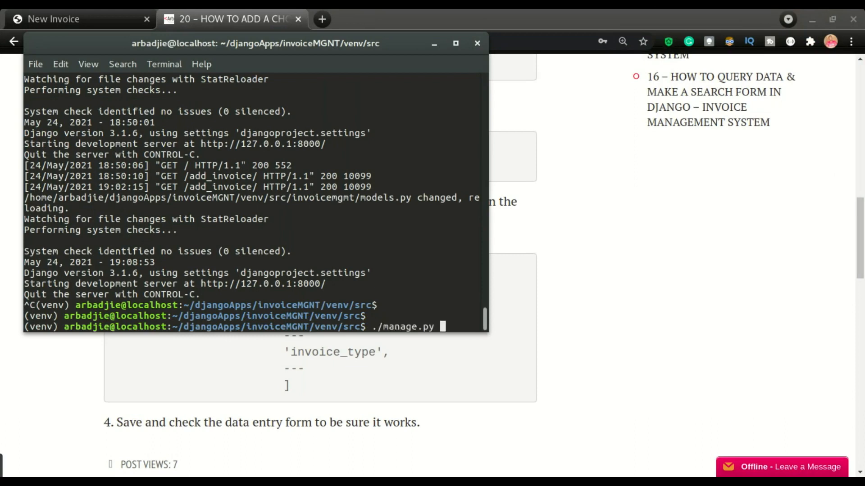
type("makemi")
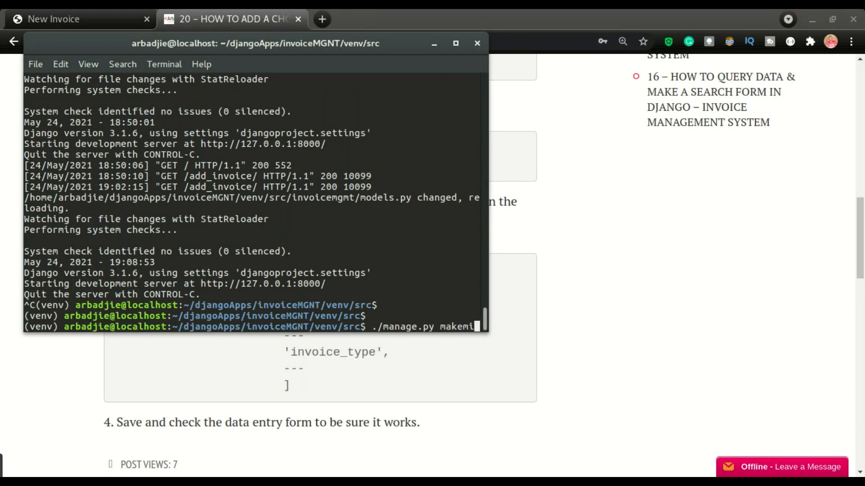
type("grations")
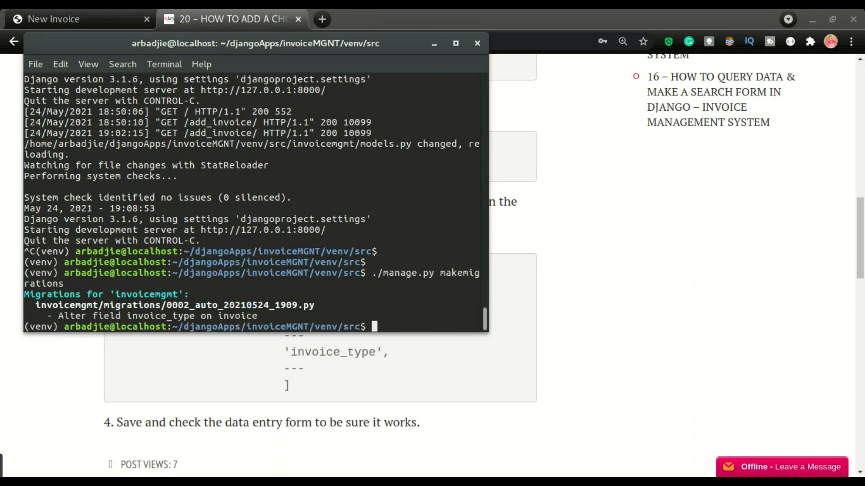
- Apply the migration with ./manage.py migrate and return to the tutorial page
type("./manage.py")
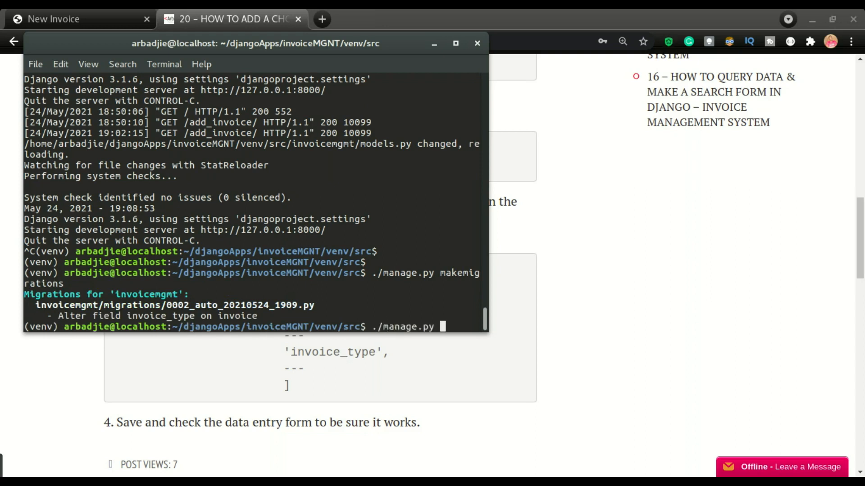
type("migrate")
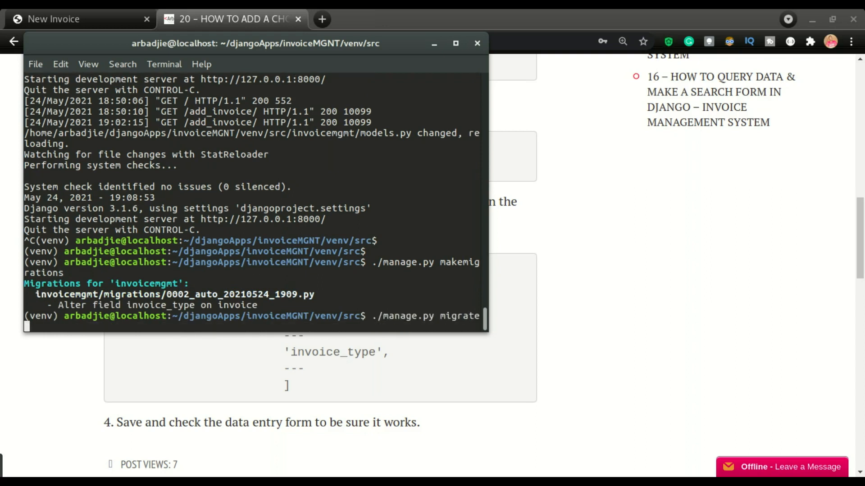
key("Return")
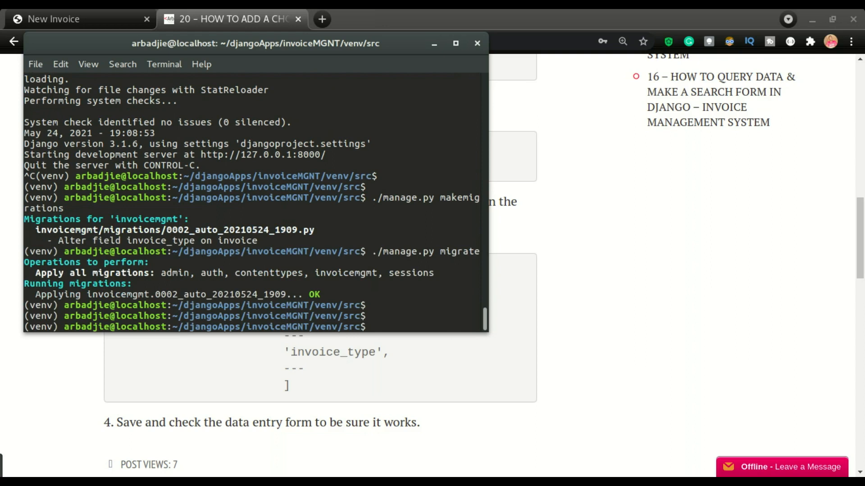
left_click(475, 45)
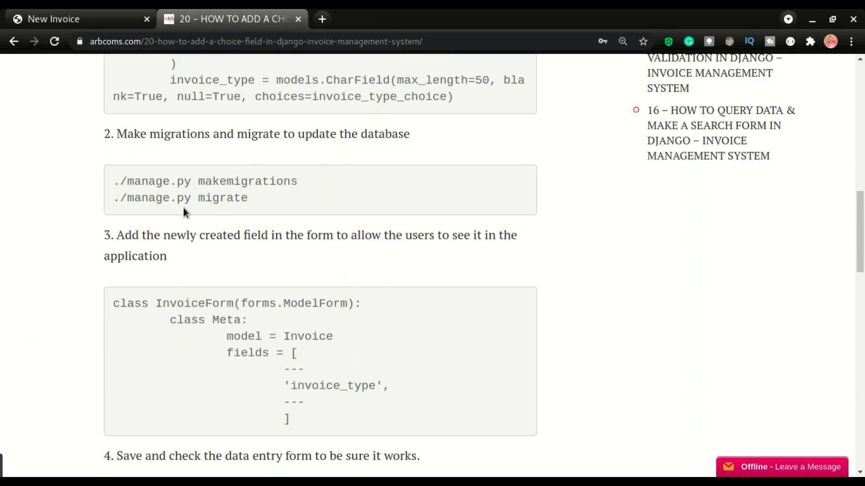
- Highlight the tutorial's invoice_type form-field entry, then switch back to Sublime Text
double_click(330, 385)
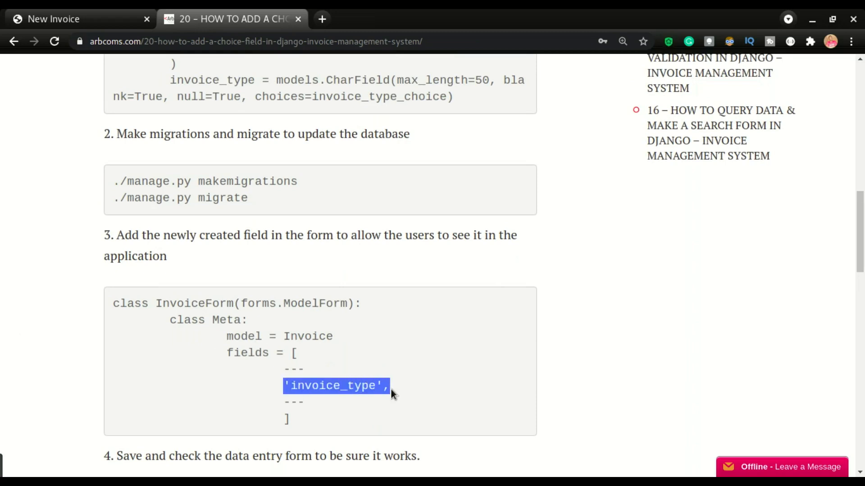
double_click(308, 337)
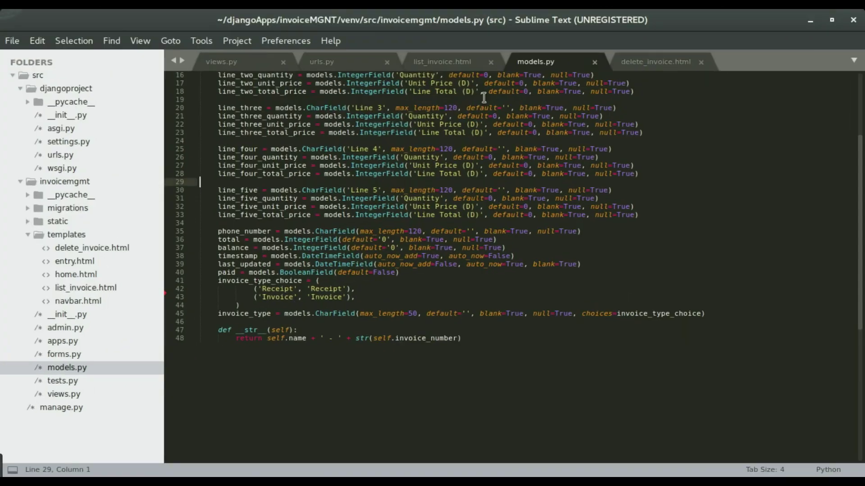
mouse_move(75, 360)
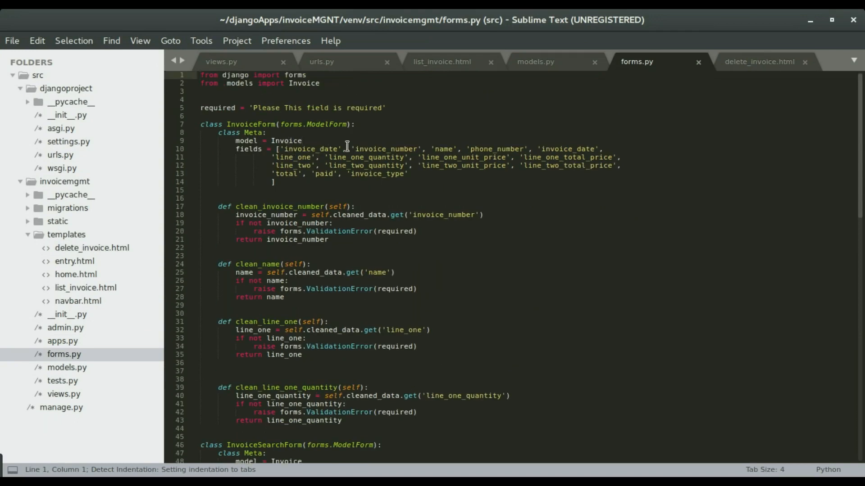
mouse_move(326, 174)
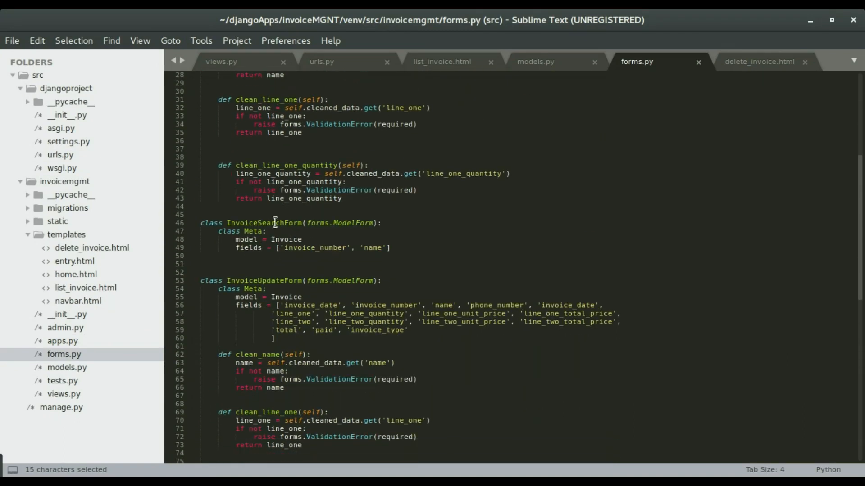
- Highlight 'invoice_type' in InvoiceUpdateForm's fields list in forms.py
double_click(265, 281)
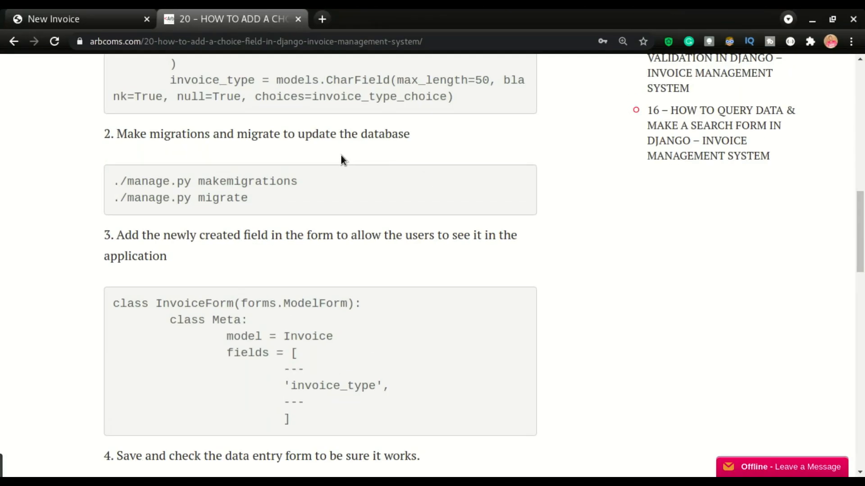
- Skim the tutorial's final steps and switch to the New Invoice page
scroll("down", 3)
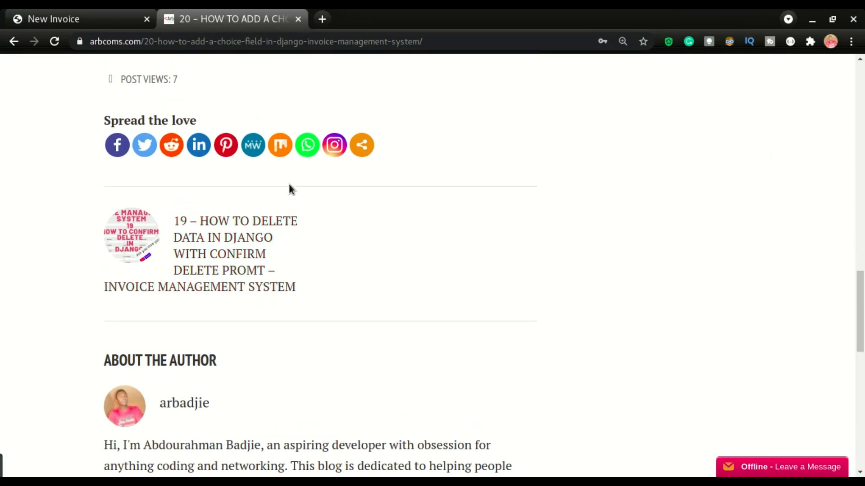
scroll("up", 3)
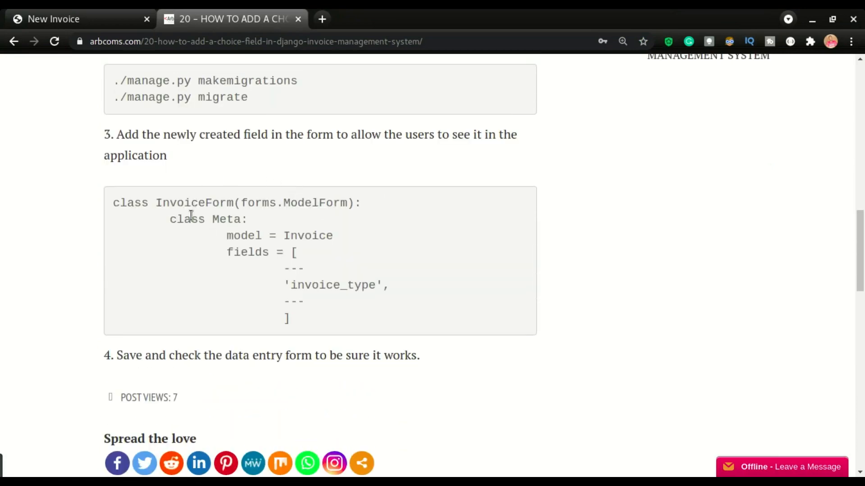
mouse_move(273, 252)
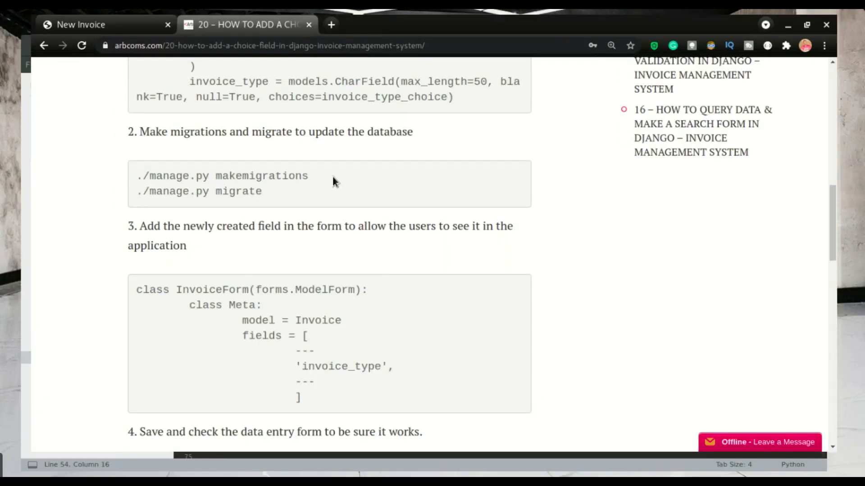
left_click(81, 24)
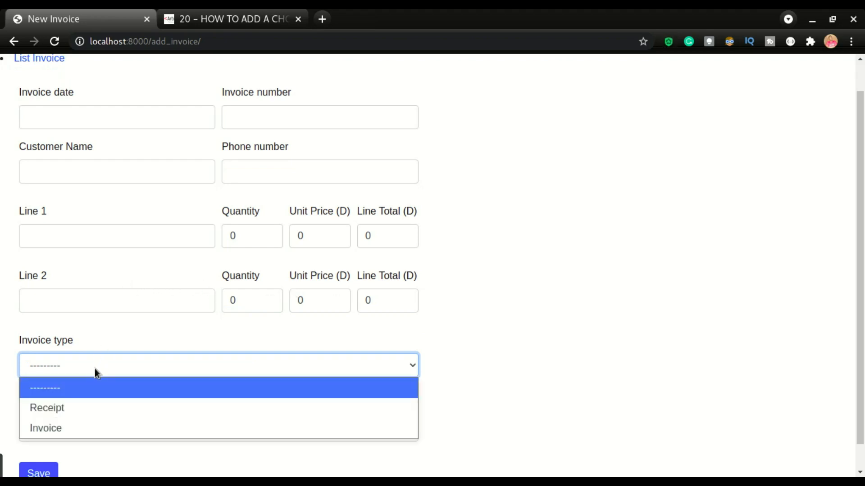
left_click(45, 388)
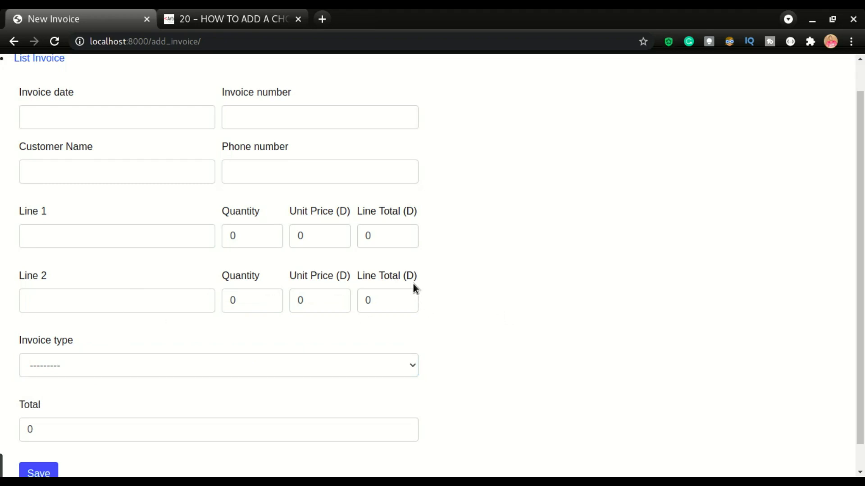
mouse_move(279, 168)
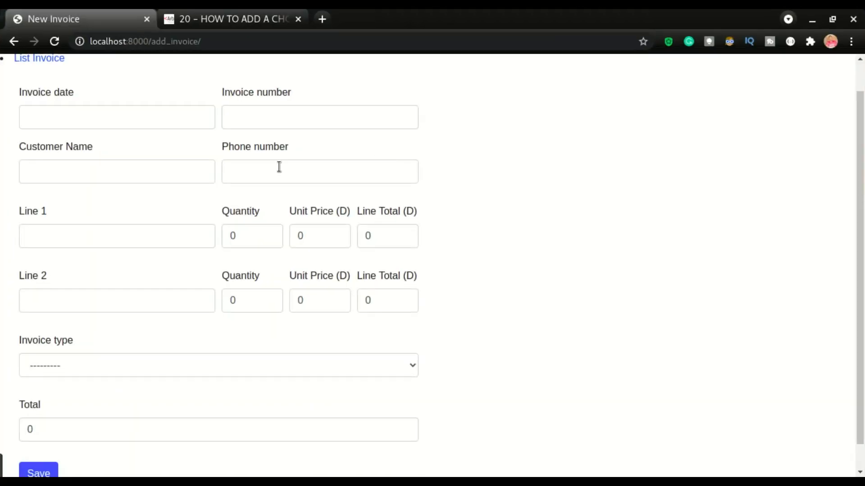
scroll("down", 3)
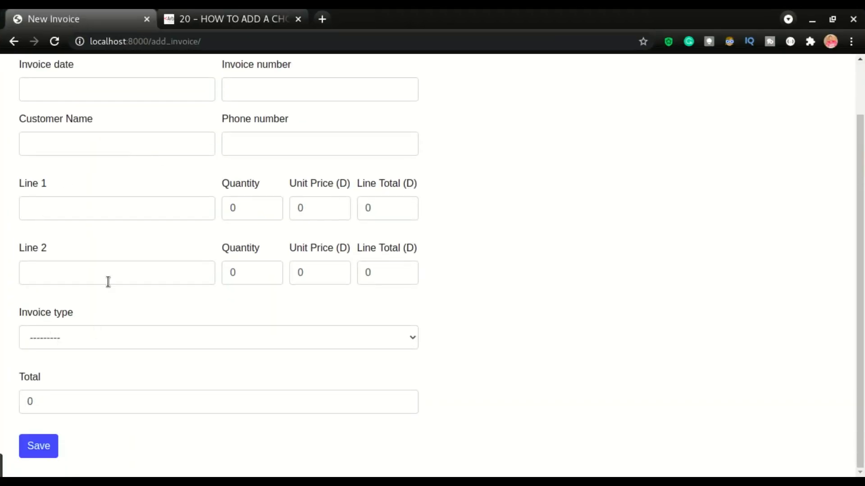
mouse_move(95, 247)
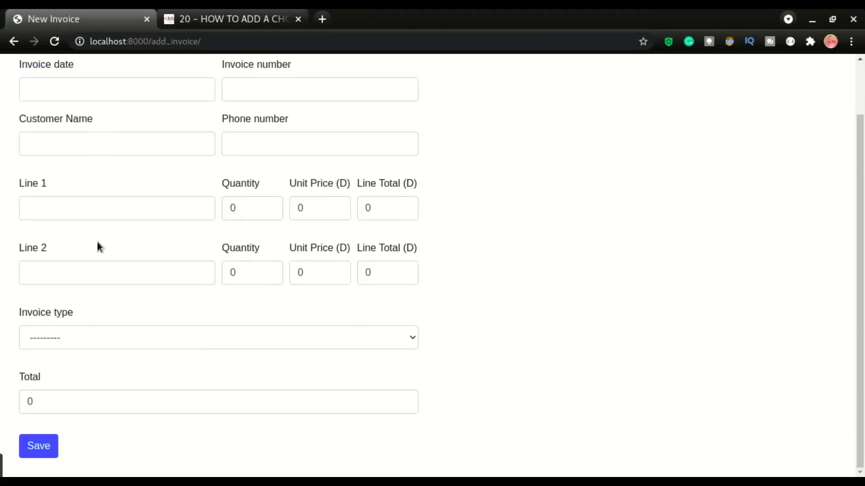
mouse_move(58, 265)
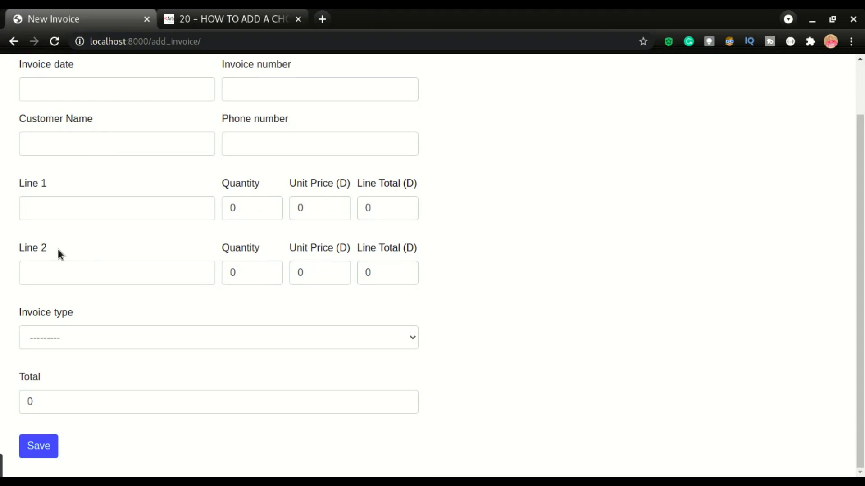
mouse_move(68, 335)
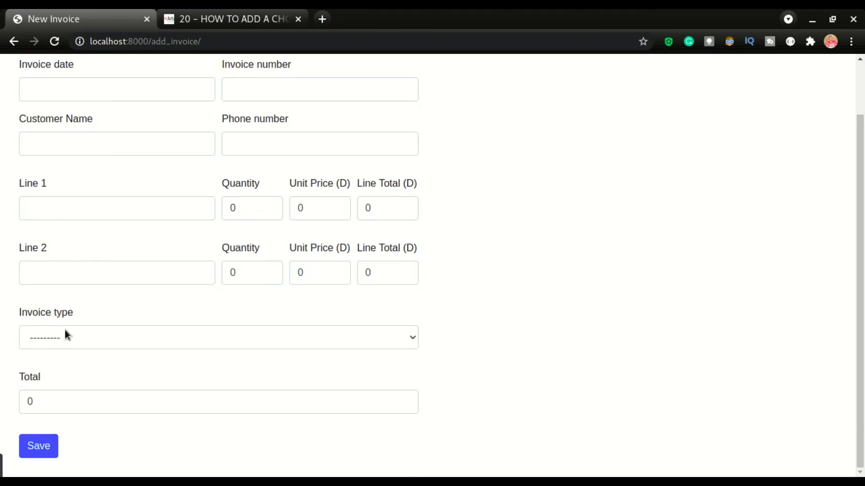
mouse_move(92, 317)
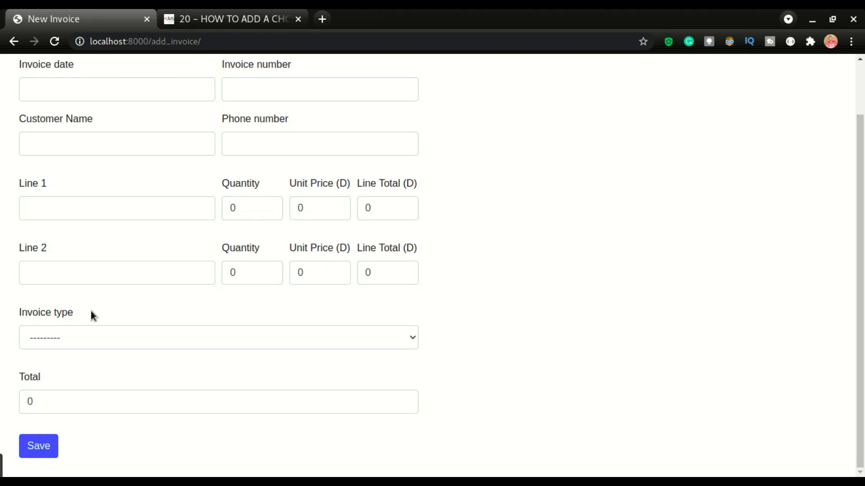
mouse_move(32, 318)
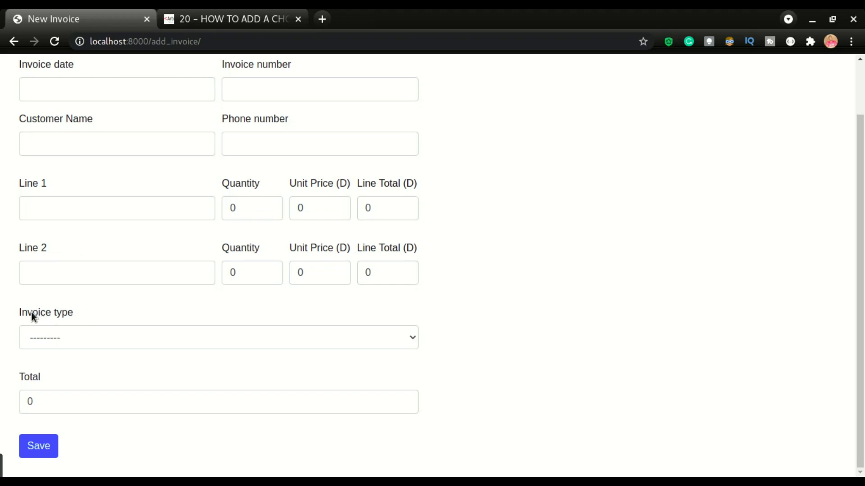
mouse_move(40, 327)
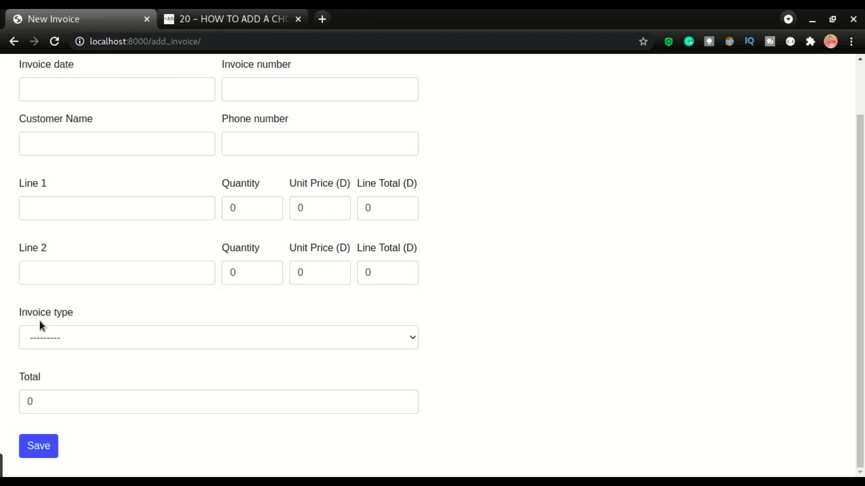
mouse_move(54, 316)
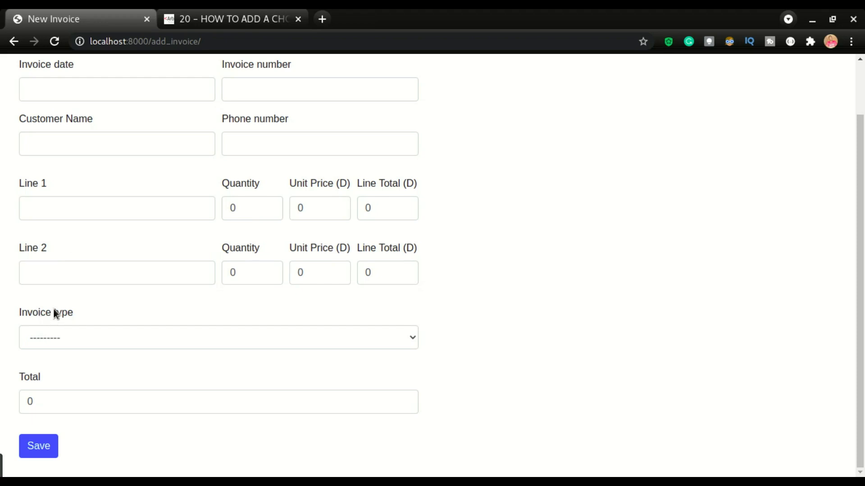
mouse_move(54, 309)
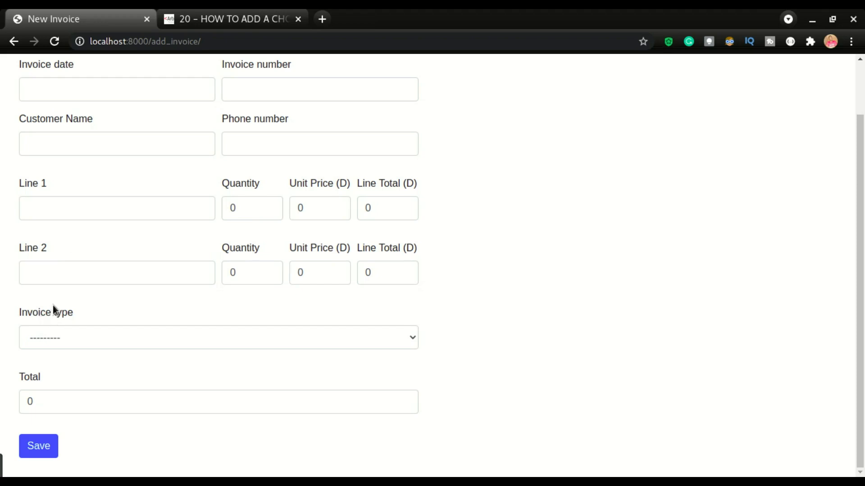
mouse_move(23, 324)
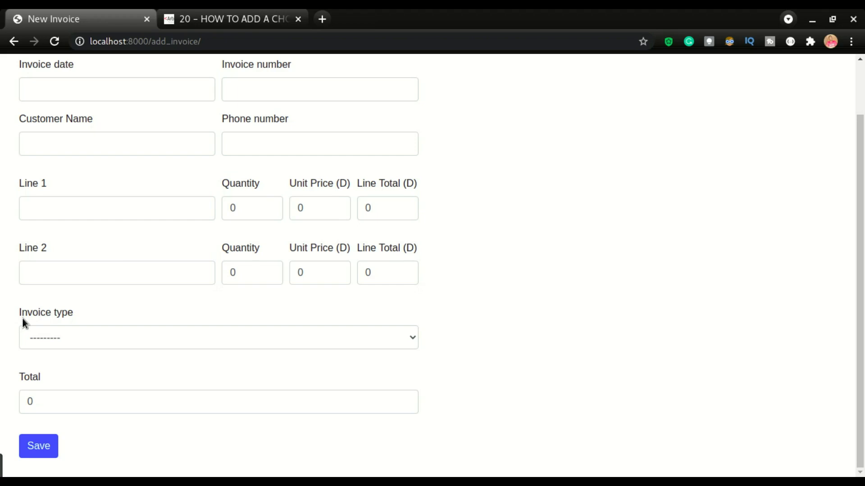
mouse_move(72, 356)
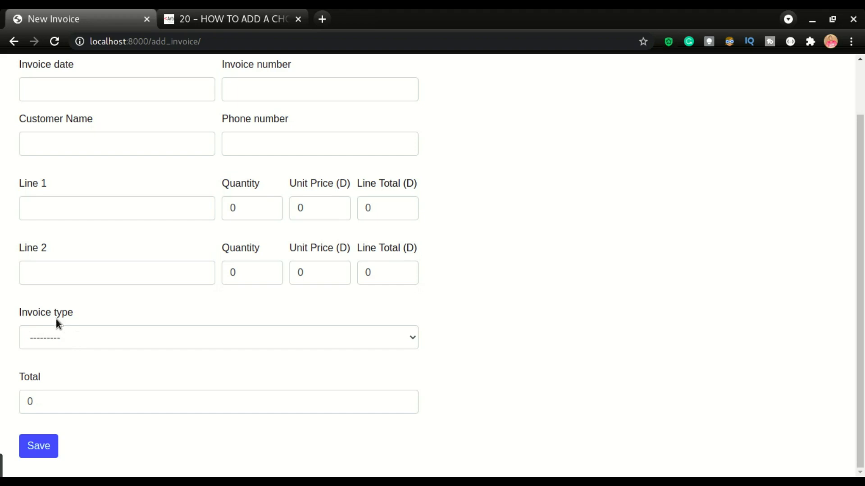
mouse_move(61, 336)
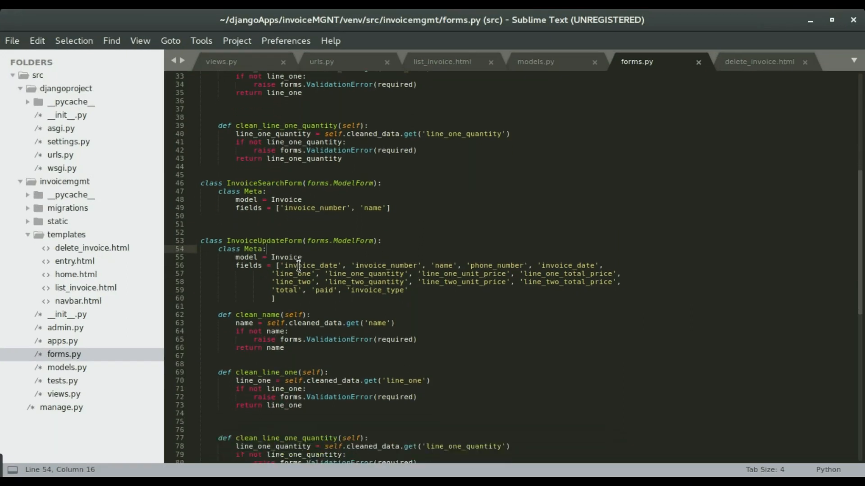
- Scroll forms.py to InvoiceUpdateForm's fields, then switch to the arbcoms tutorial tab
scroll("down", 3)
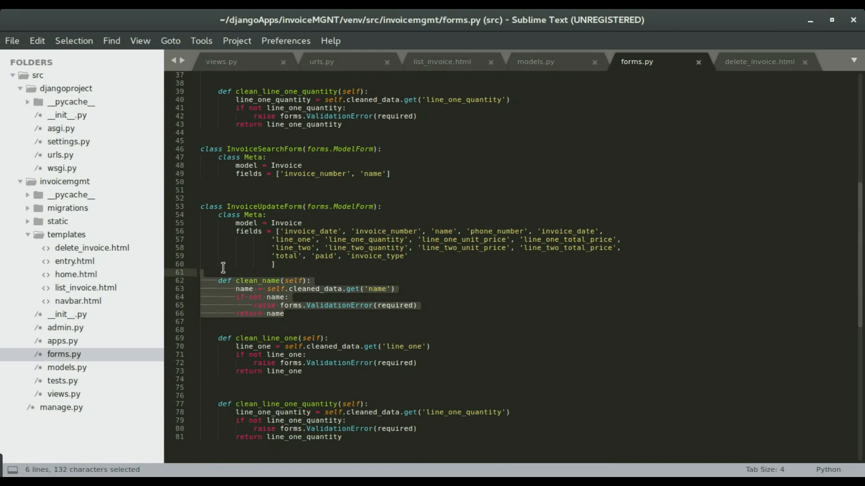
mouse_move(252, 256)
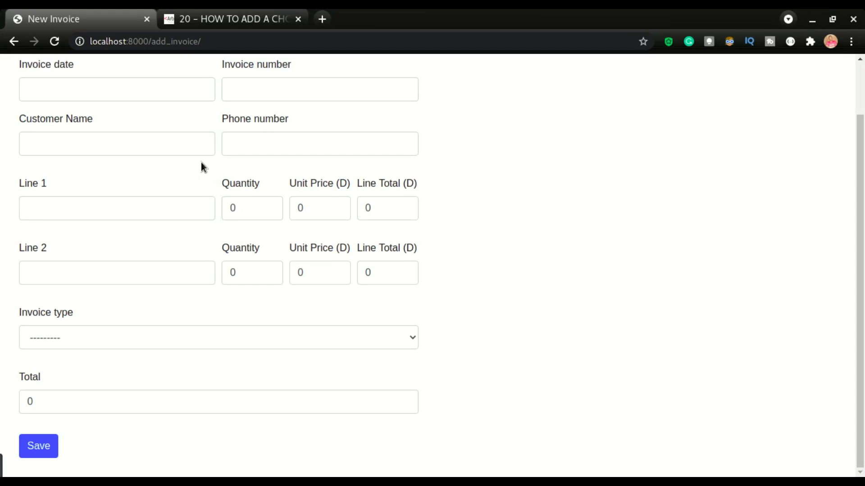
left_click(227, 20)
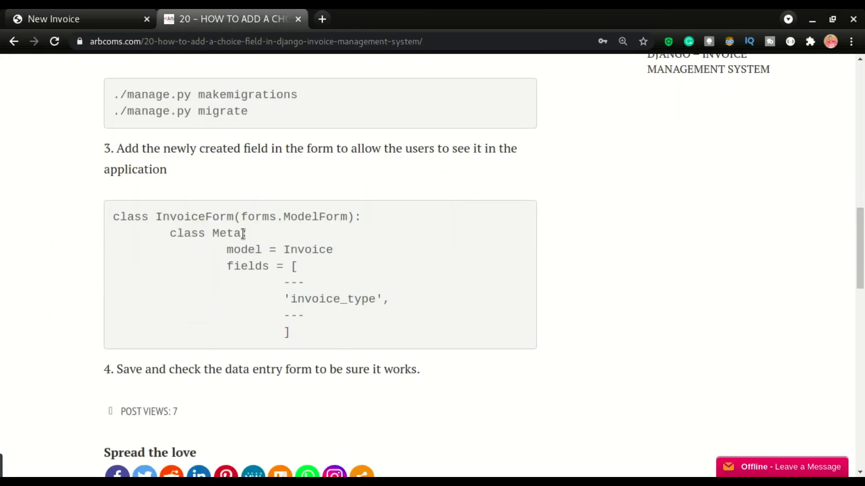
scroll("up", 3)
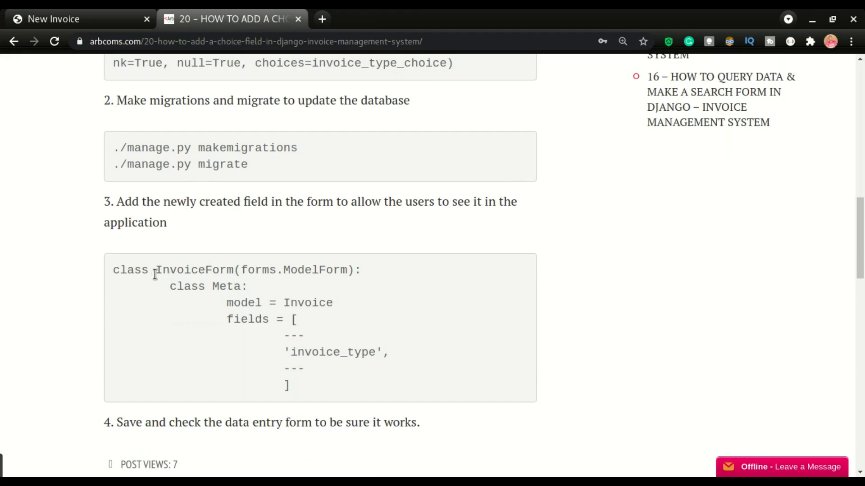
scroll("up", 3)
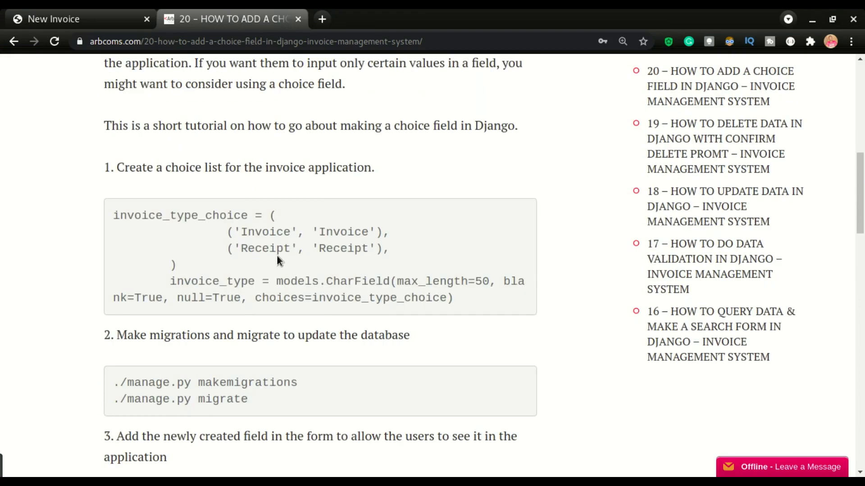
scroll("up", 3)
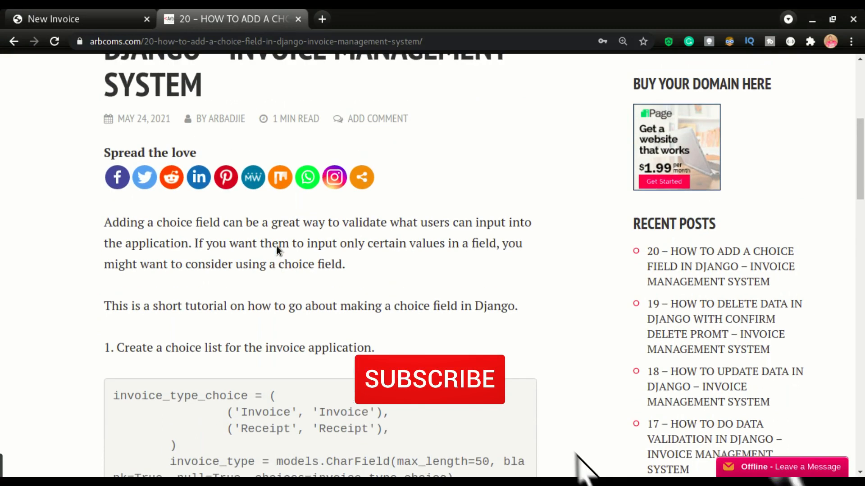
left_click(429, 379)
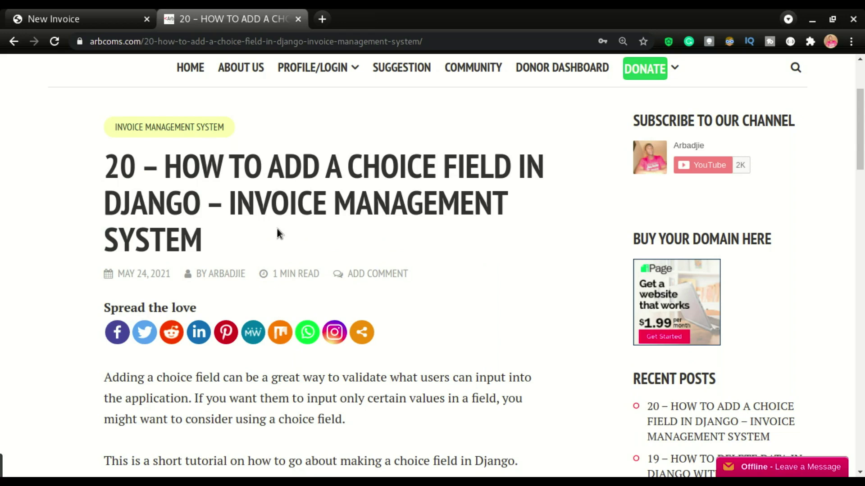
scroll("up", 3)
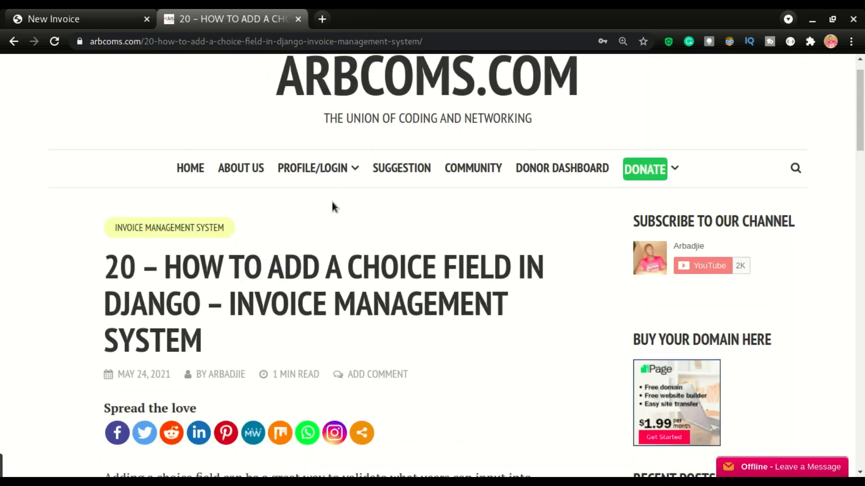
mouse_move(412, 231)
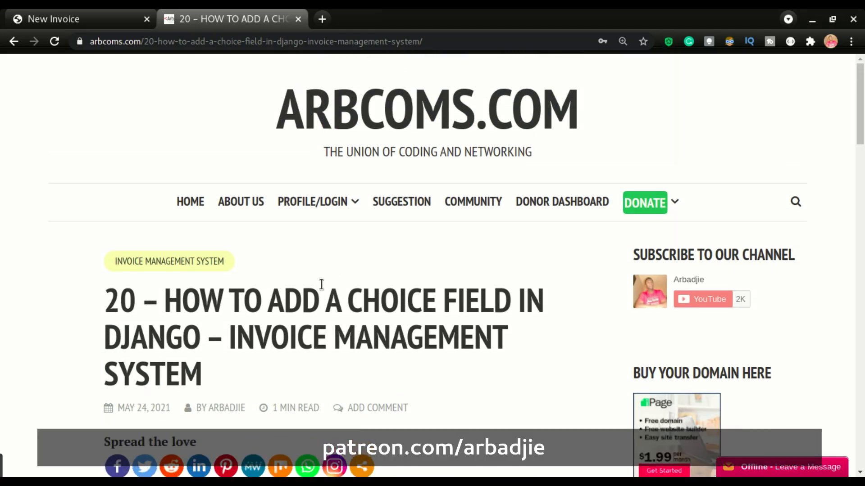
scroll("down", 3)
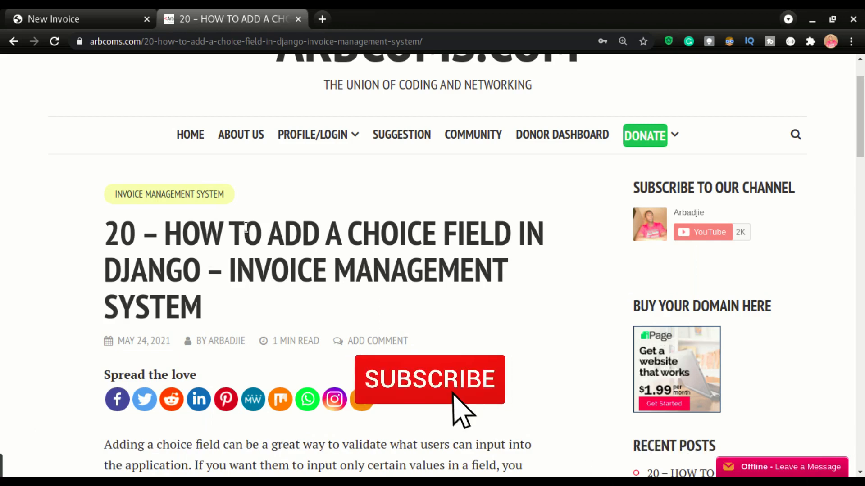
left_click(431, 379)
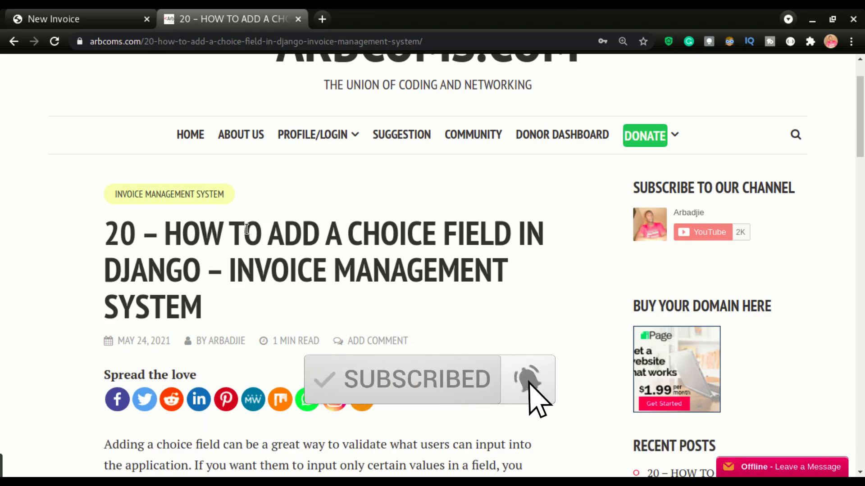